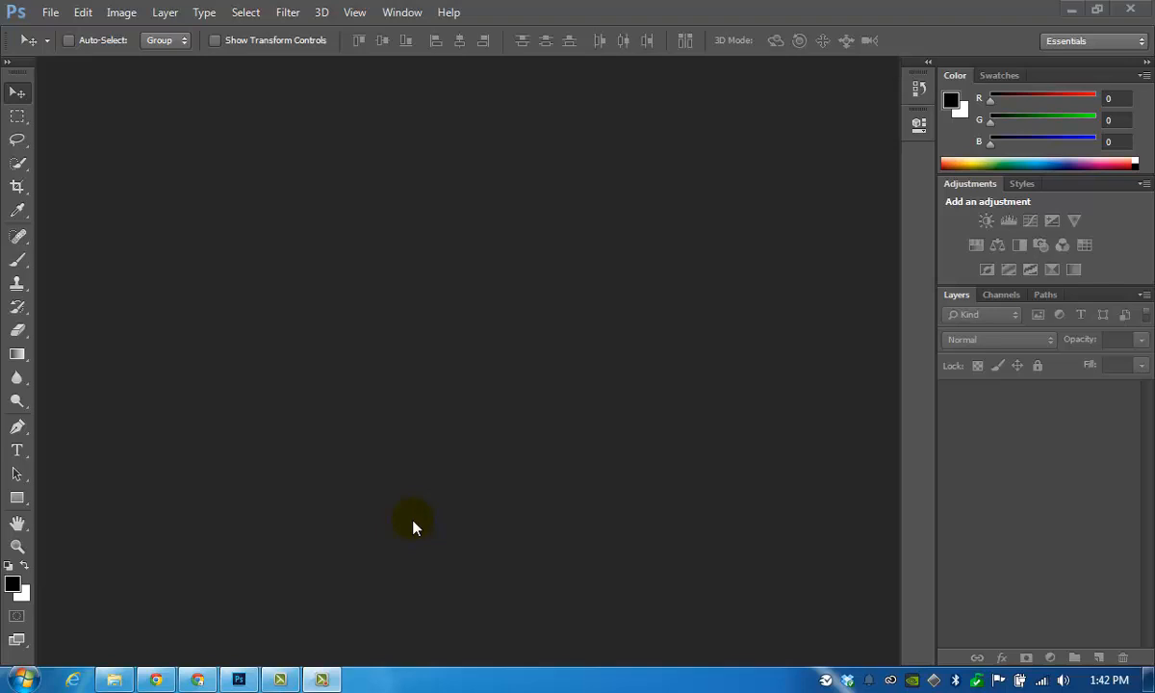
mouse_move(416, 528)
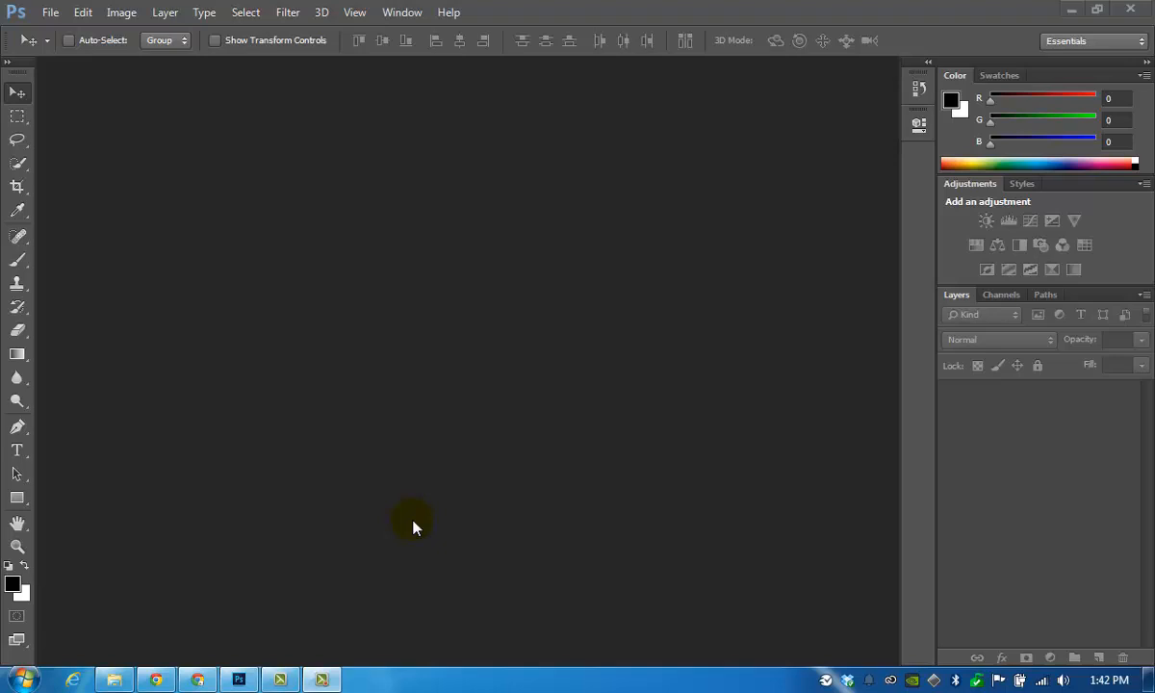
mouse_move(335, 337)
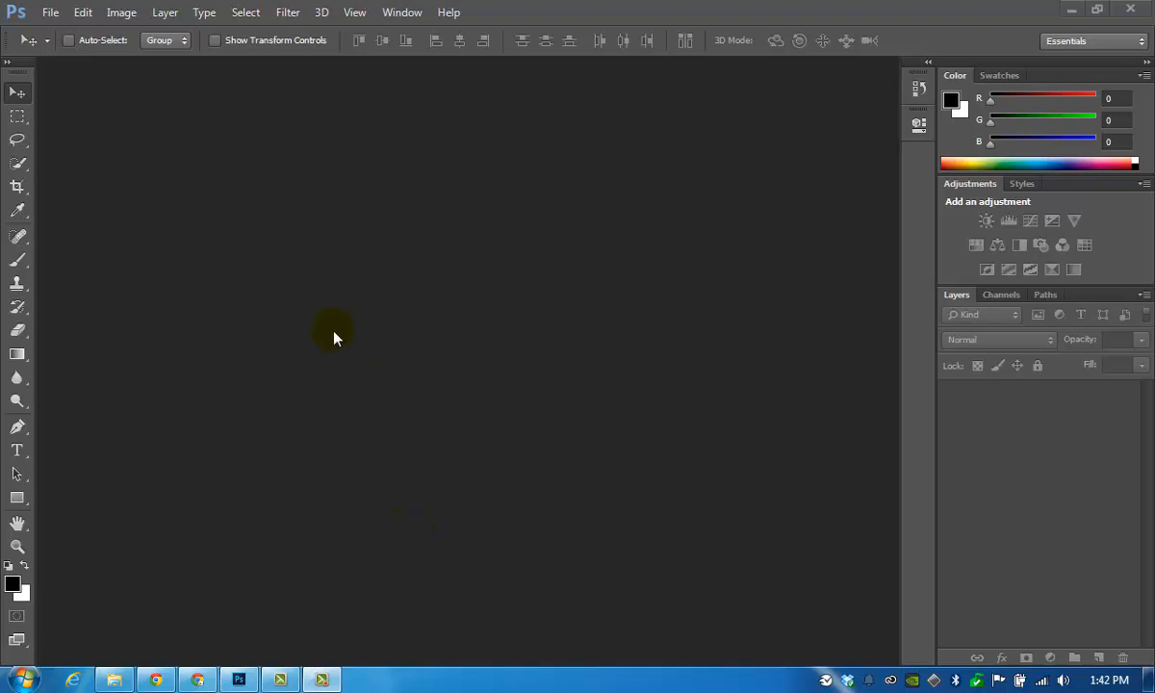
mouse_move(317, 331)
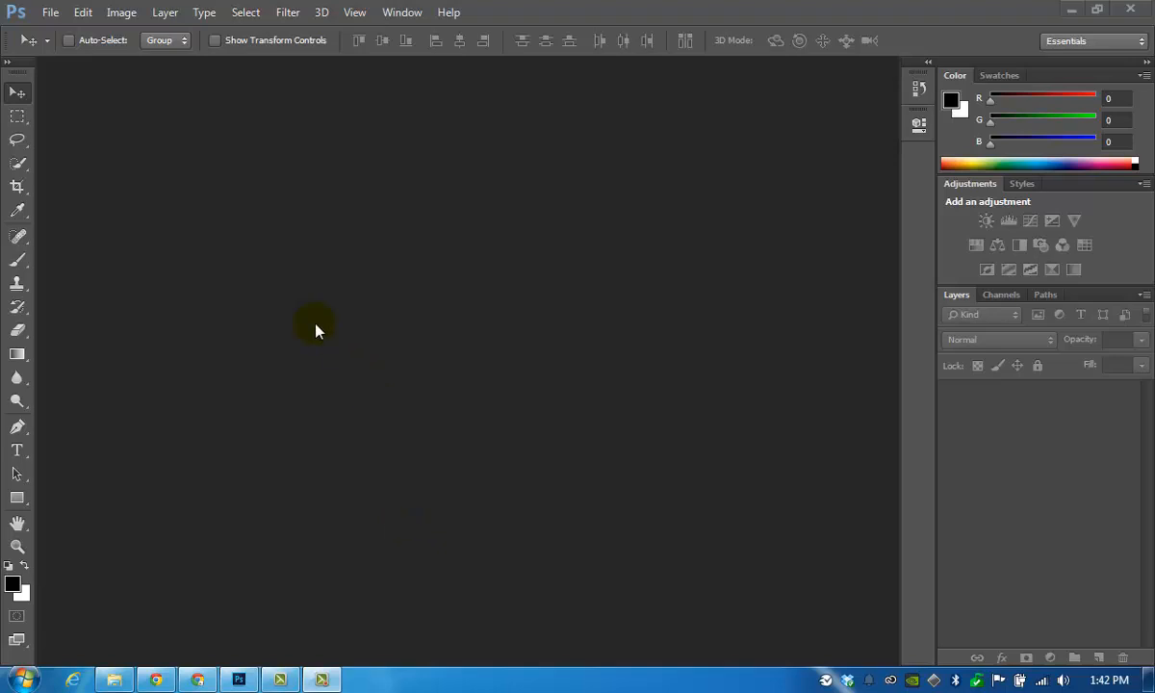
Choose the Essentials workspace from the Window menu, then restore it with Reset Essentials.
left_click(400, 12)
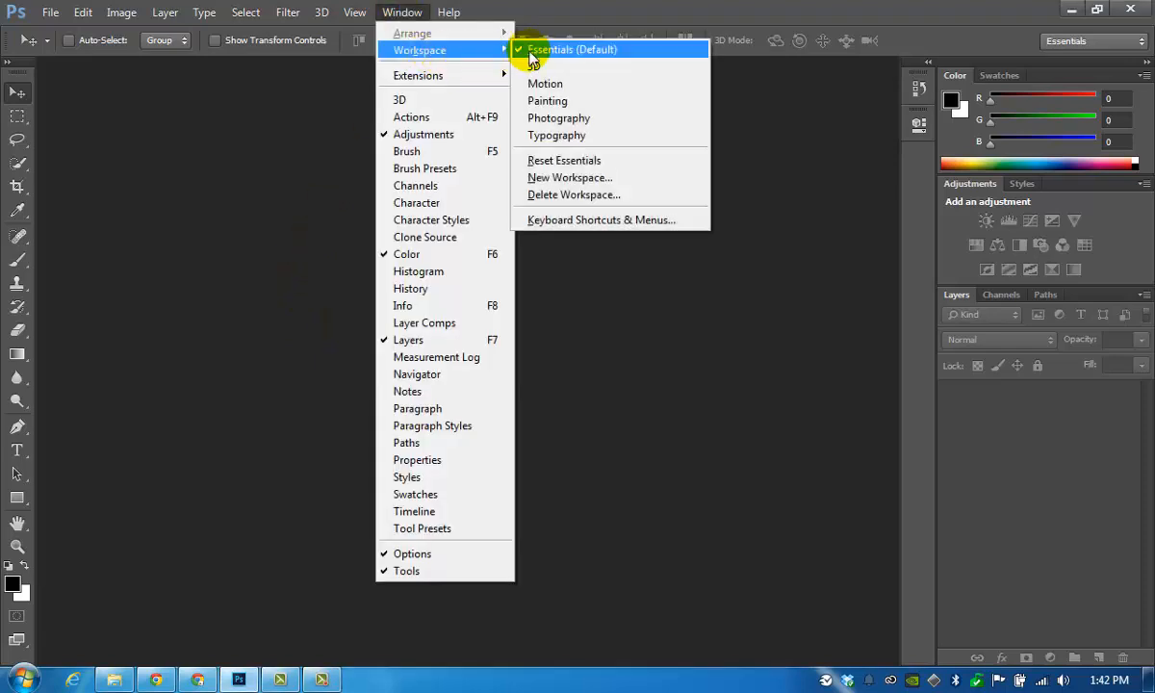
mouse_move(635, 50)
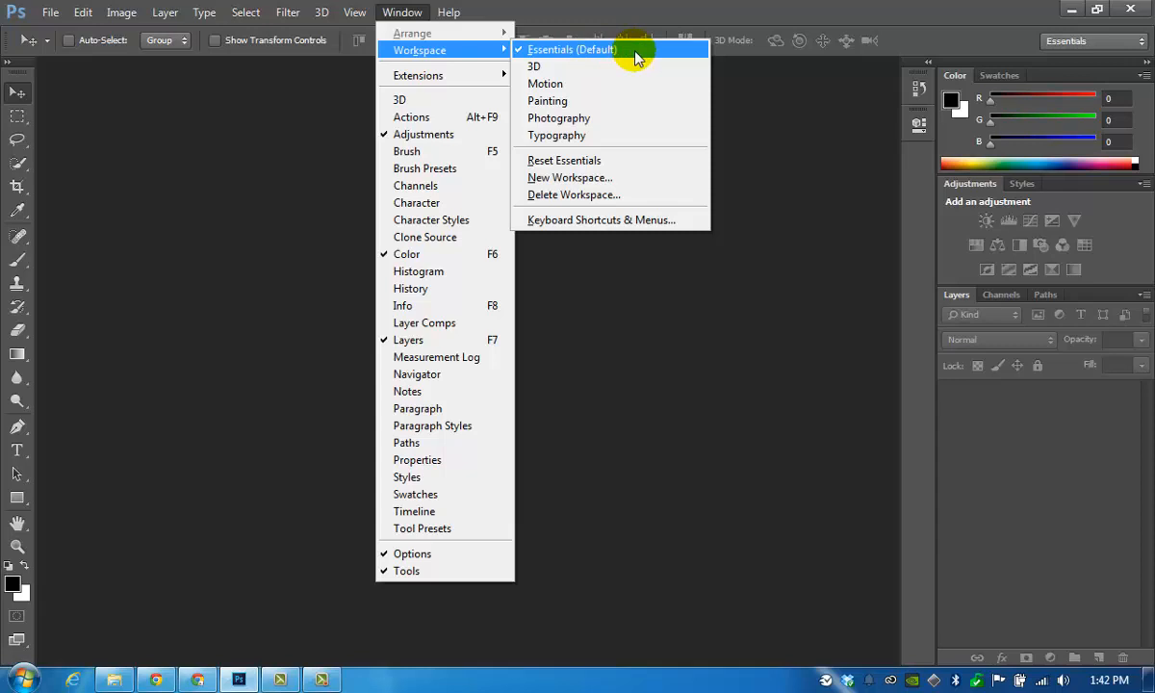
left_click(570, 50)
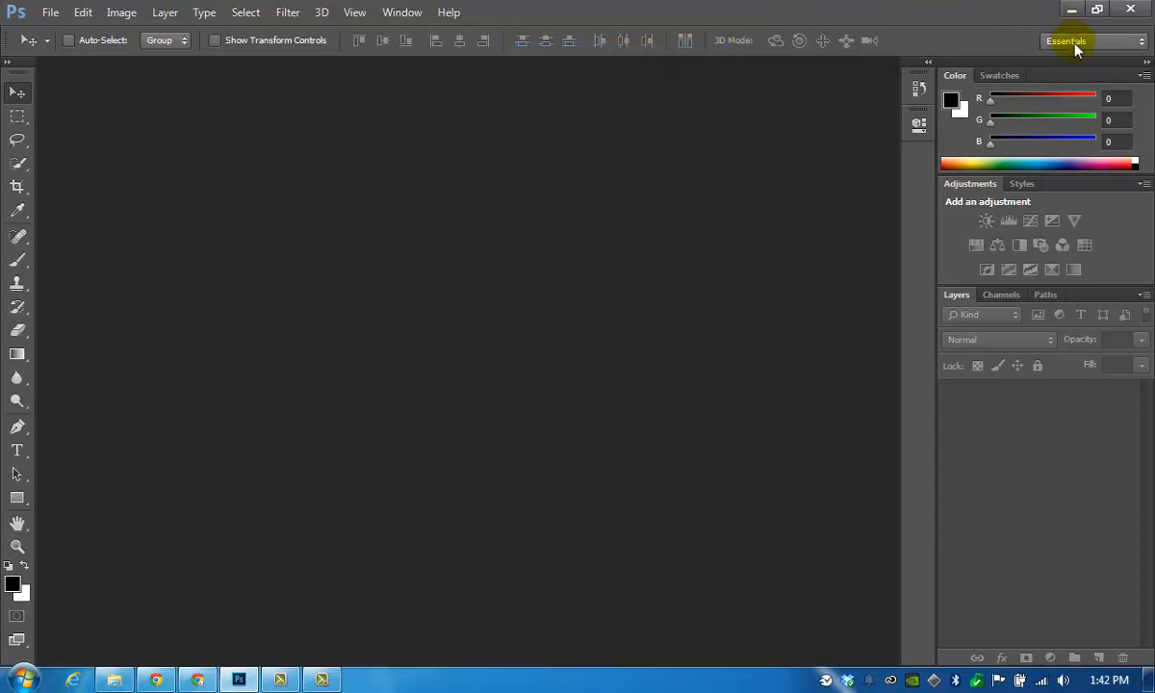
left_click(1094, 41)
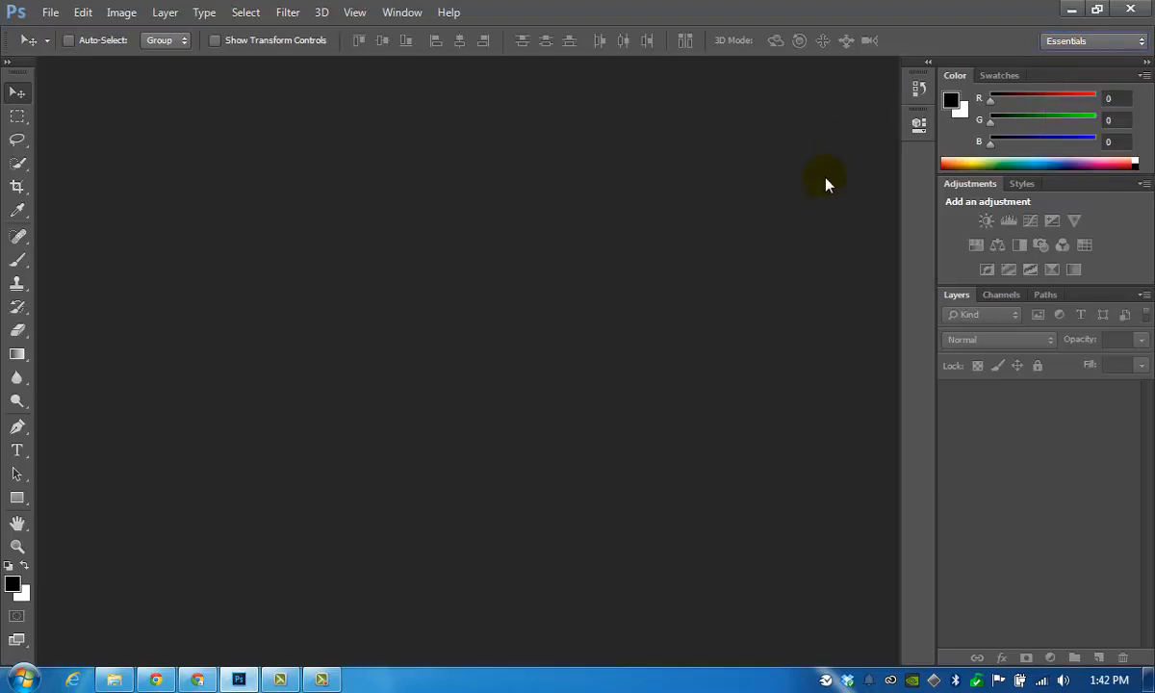
mouse_move(809, 181)
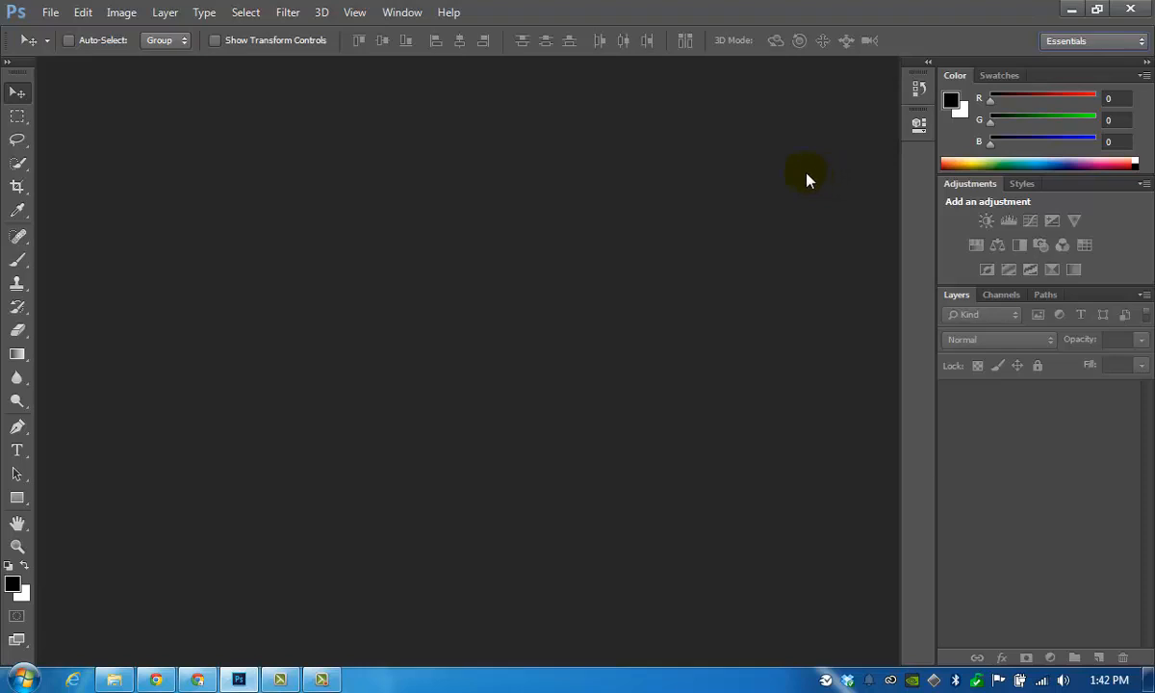
left_click(401, 11)
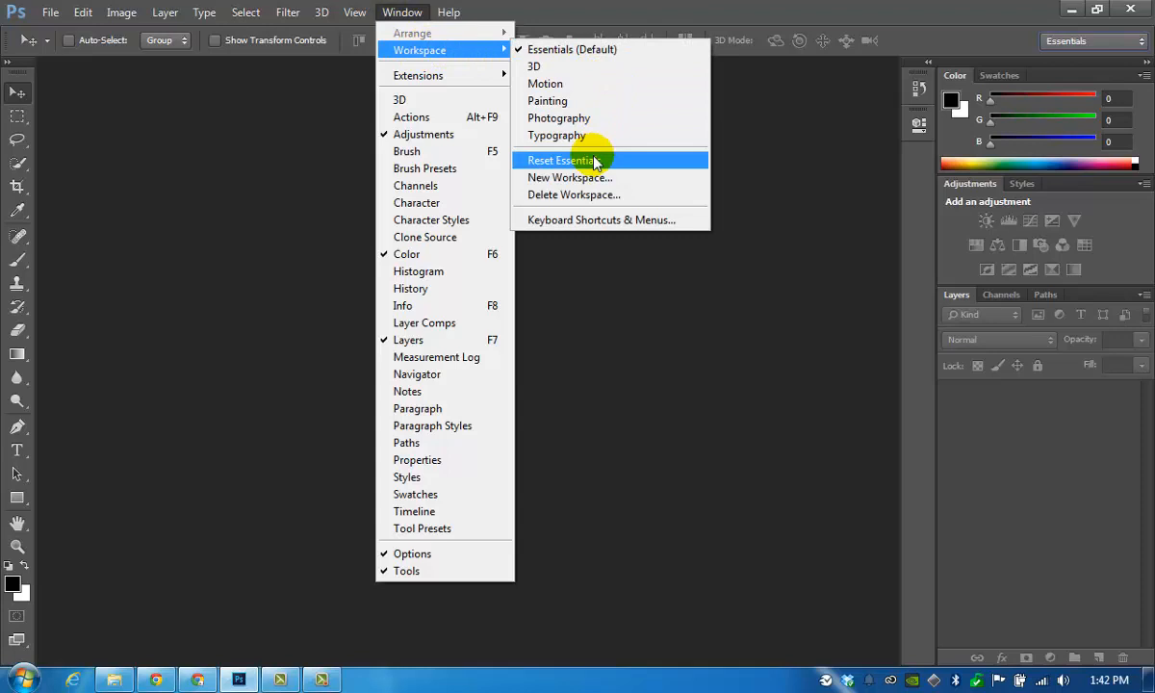
left_click(562, 160)
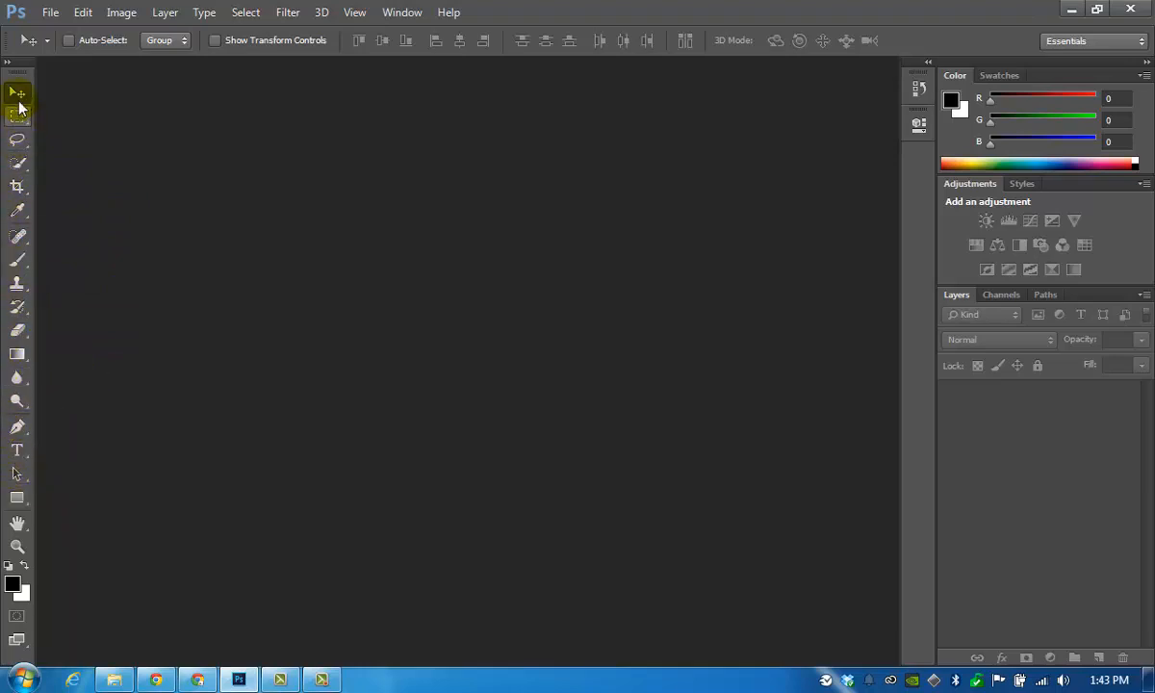
mouse_move(17, 94)
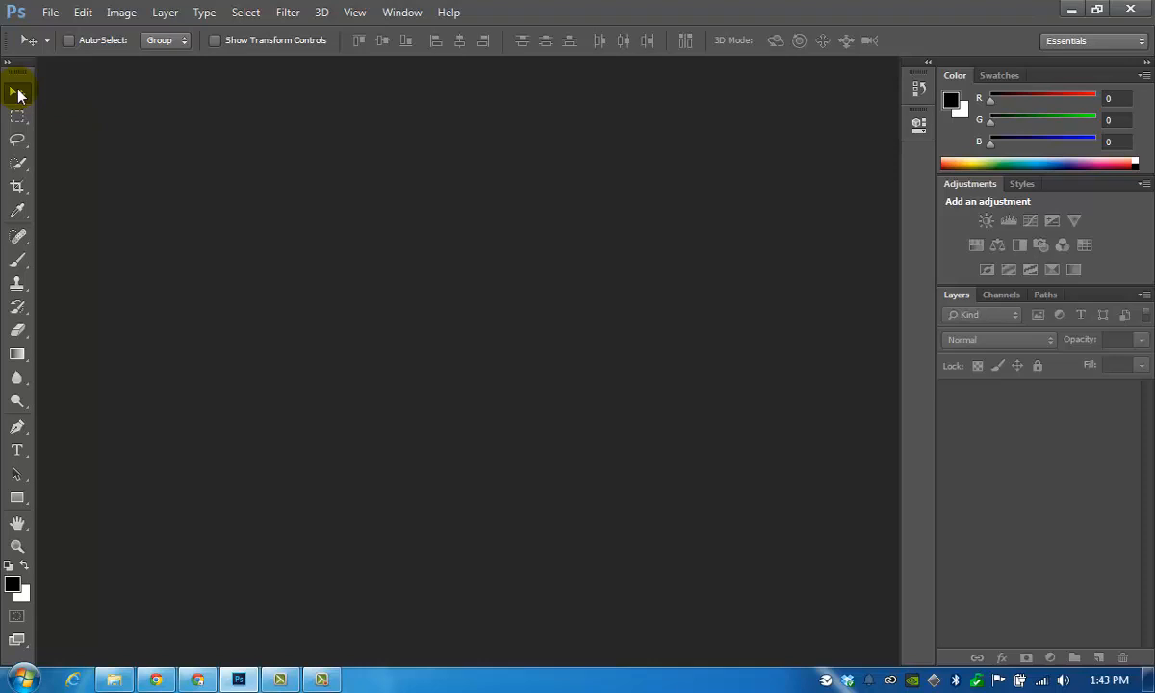
mouse_move(39, 125)
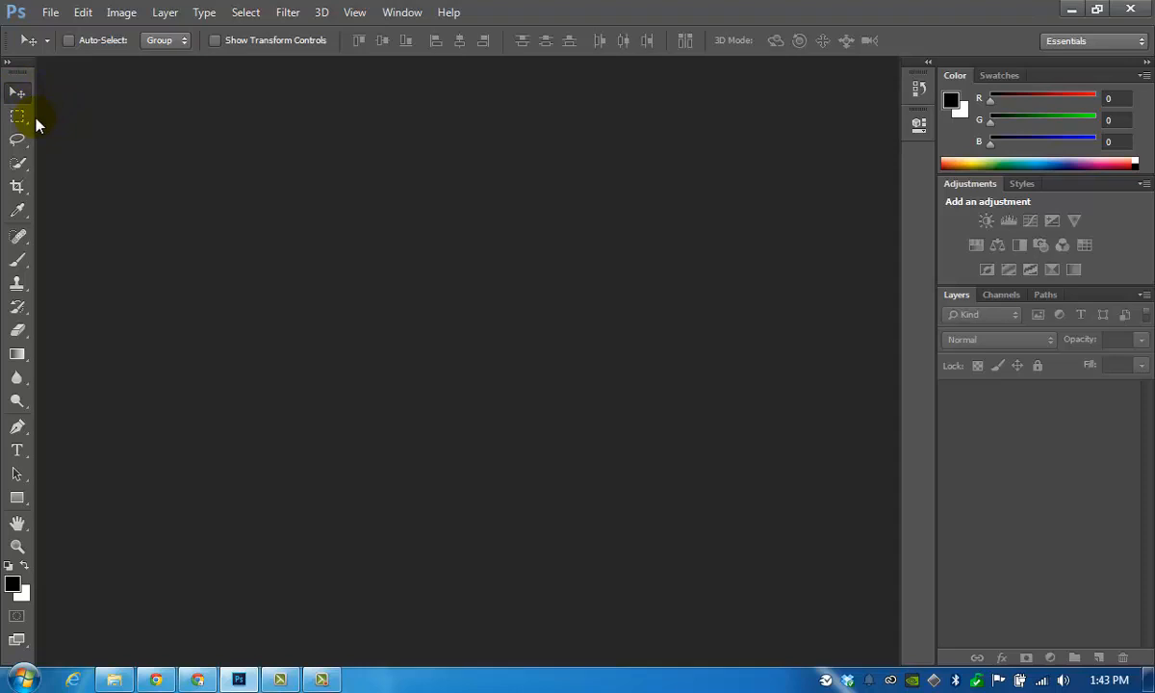
Try the Elliptical and Rectangular Marquee variants, then switch to the freehand Lasso tool.
left_click(17, 116)
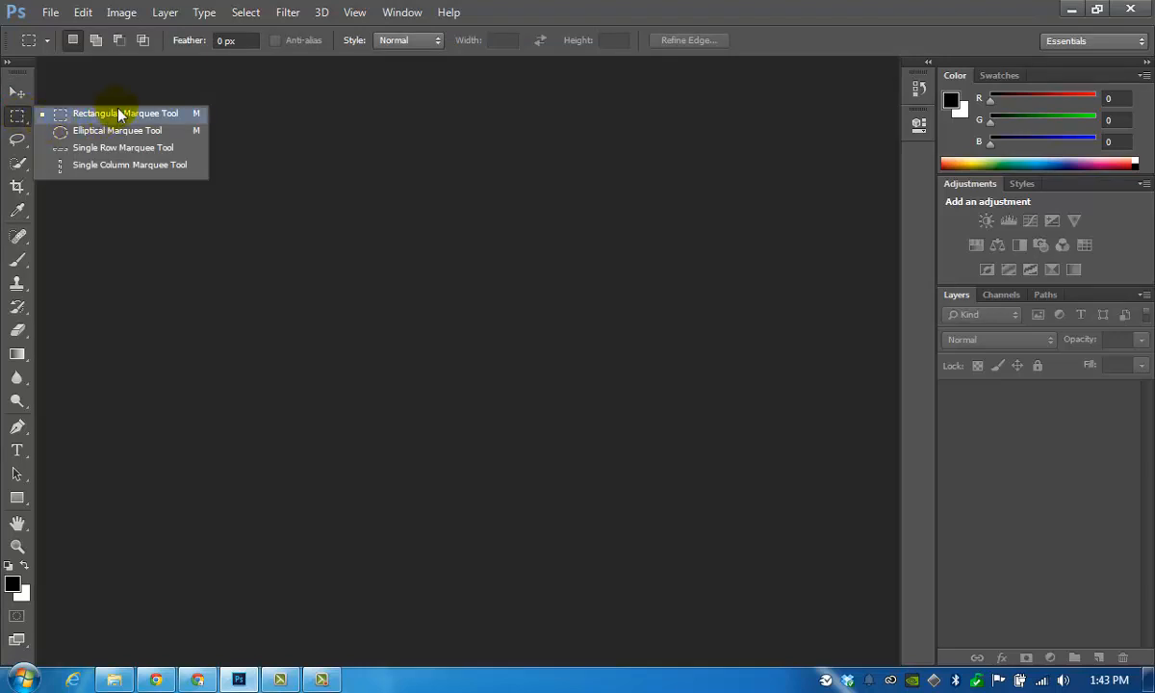
mouse_move(174, 131)
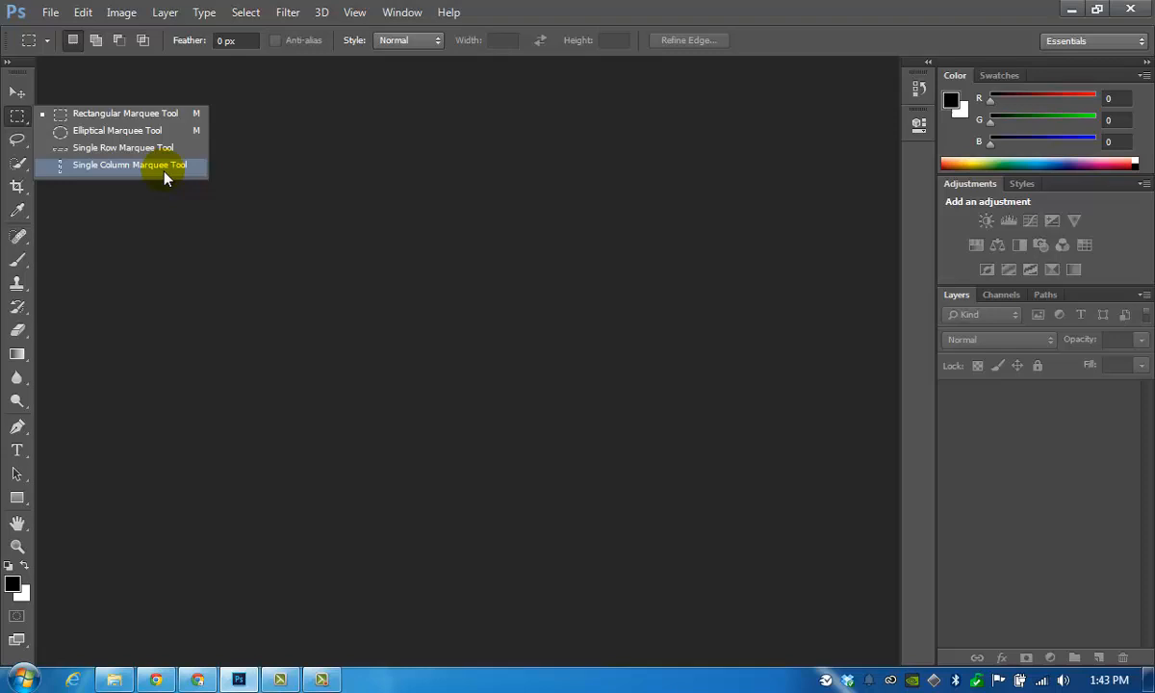
mouse_move(139, 131)
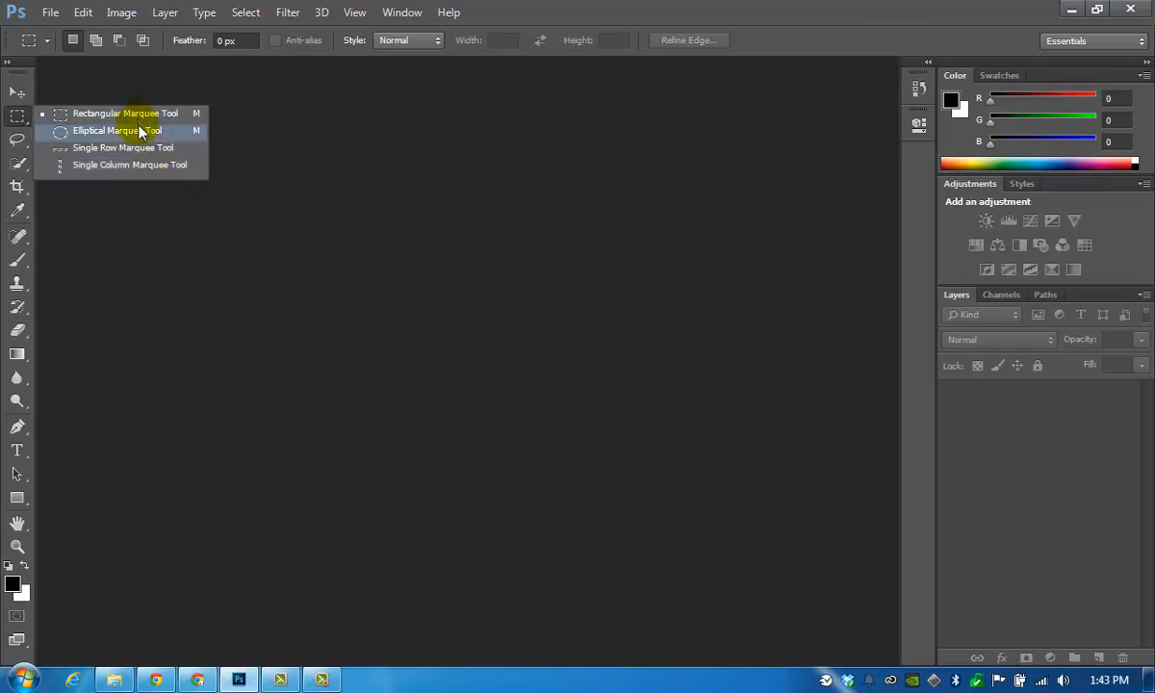
mouse_move(174, 131)
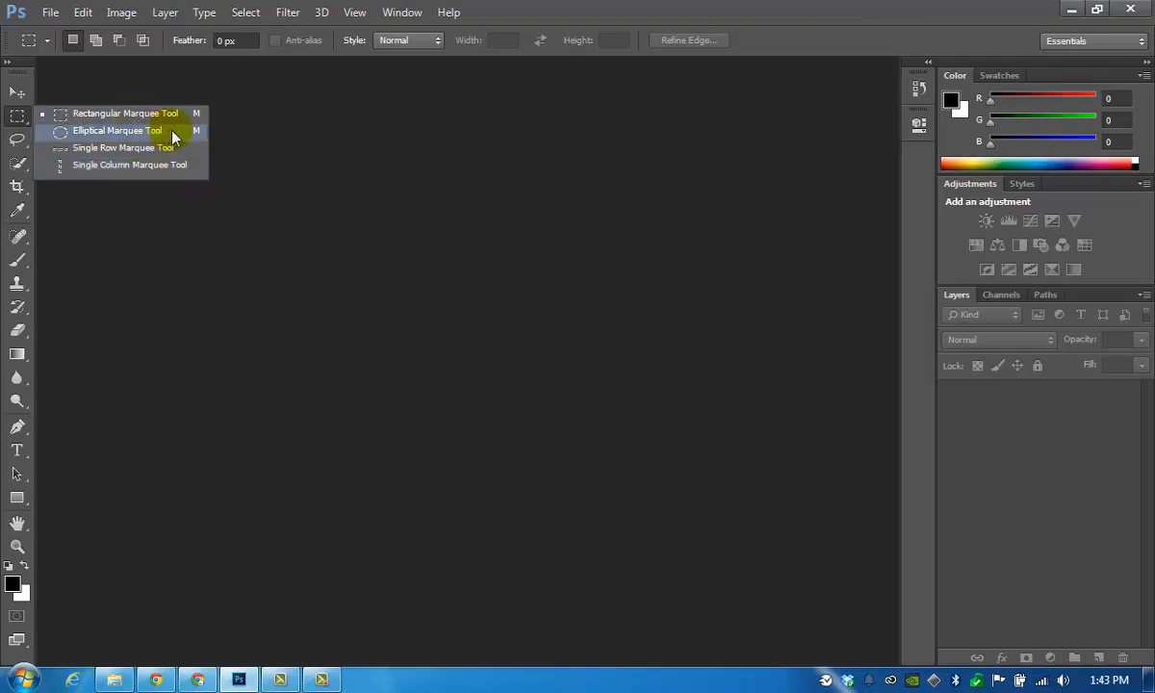
left_click(115, 131)
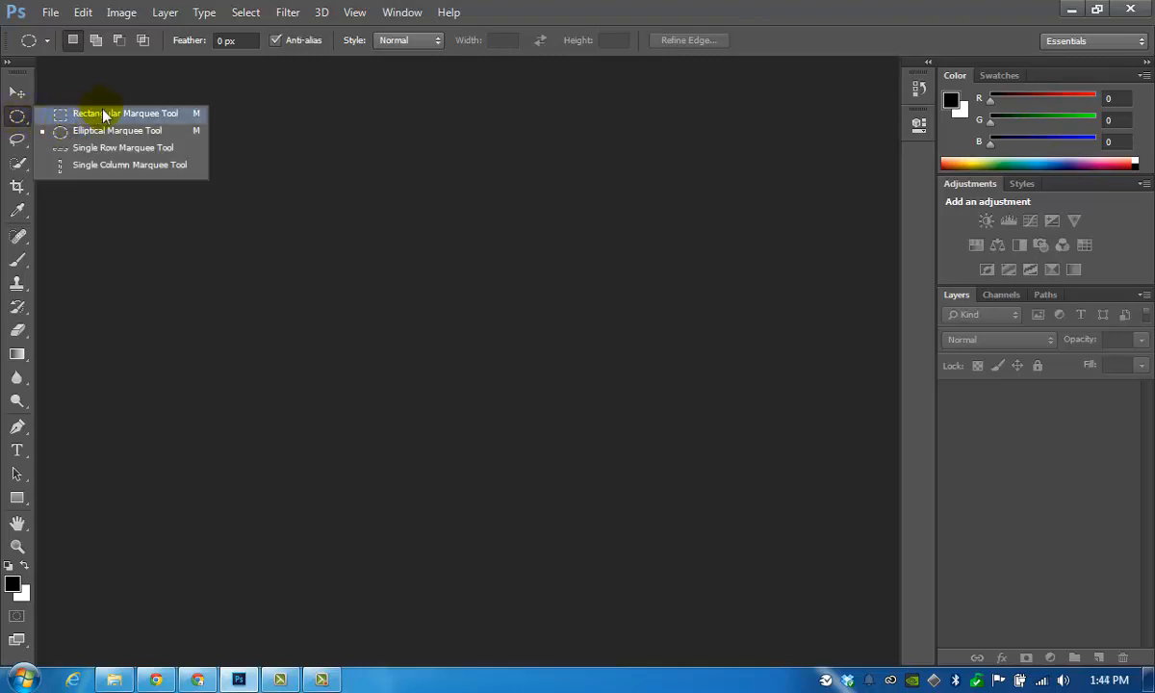
left_click(125, 112)
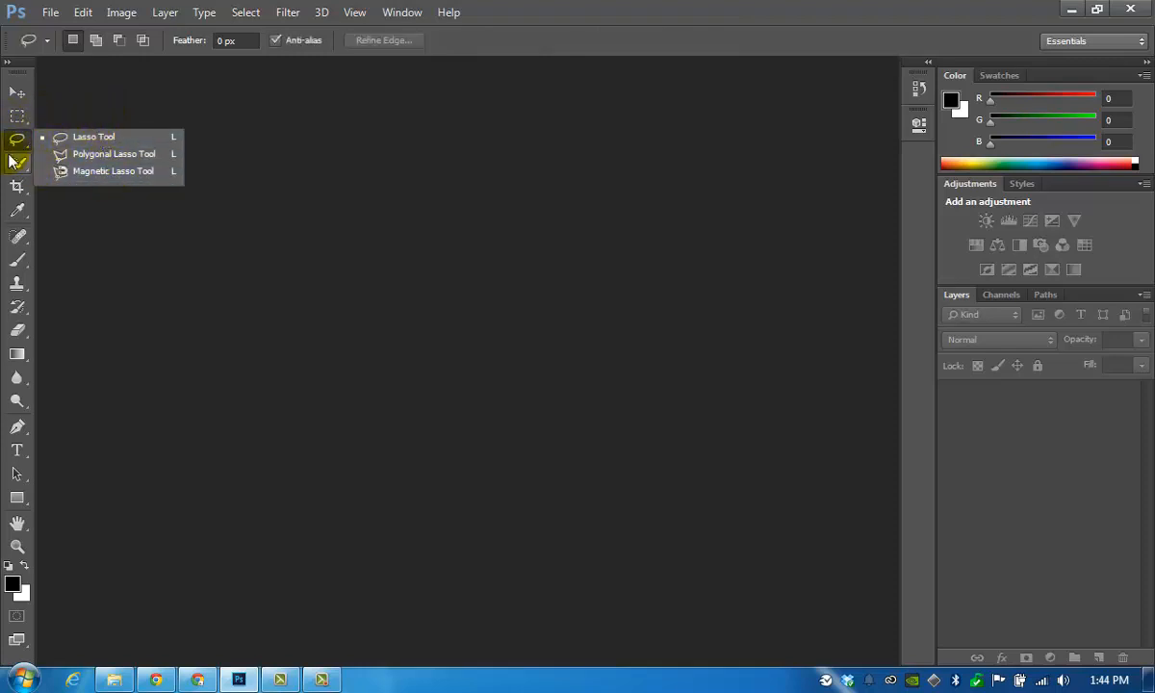
left_click(17, 164)
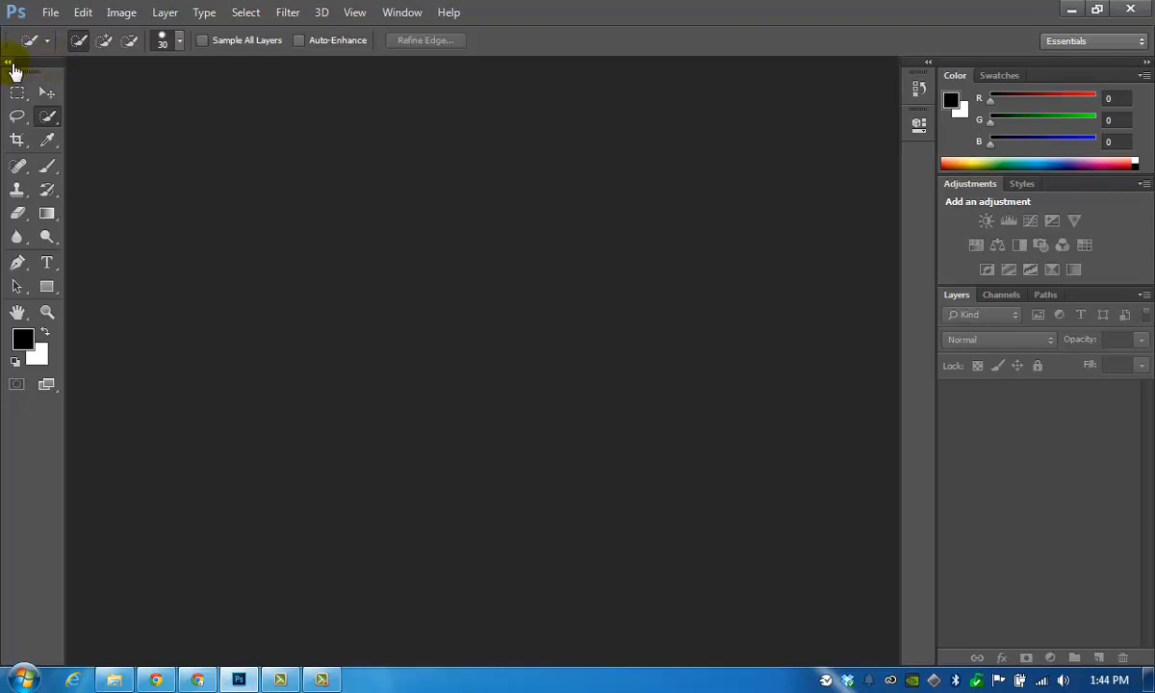
Return the toolbox to a single column and expand the collapsed History and Properties panels.
left_click(15, 69)
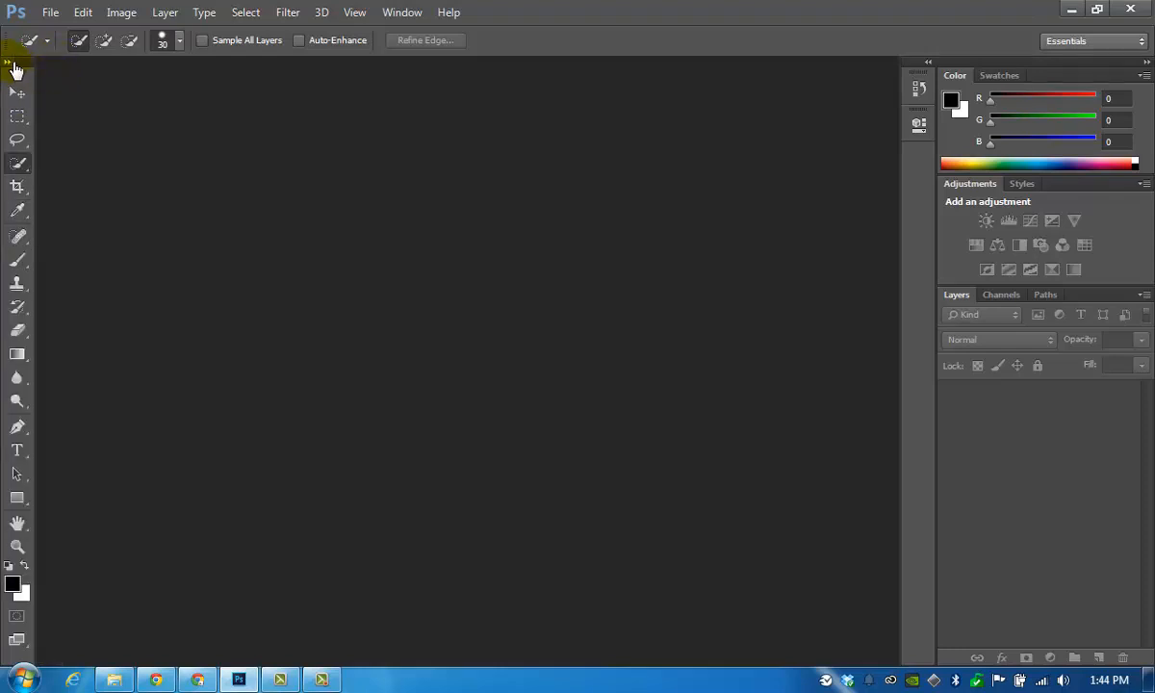
left_click(16, 69)
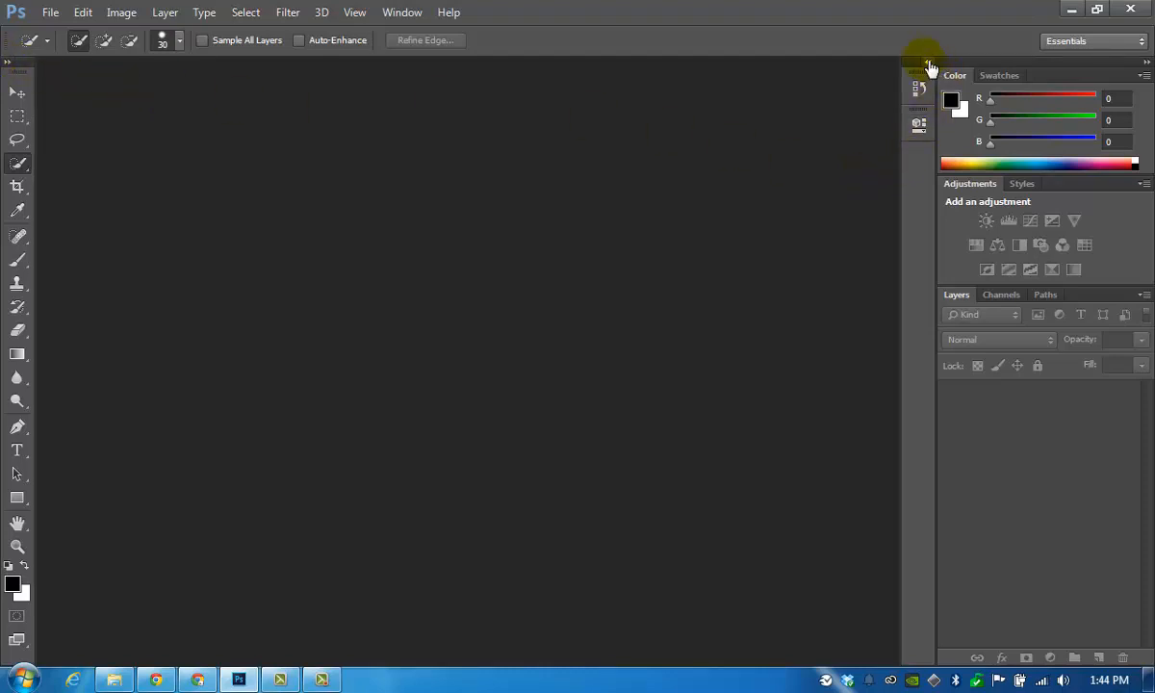
mouse_move(928, 65)
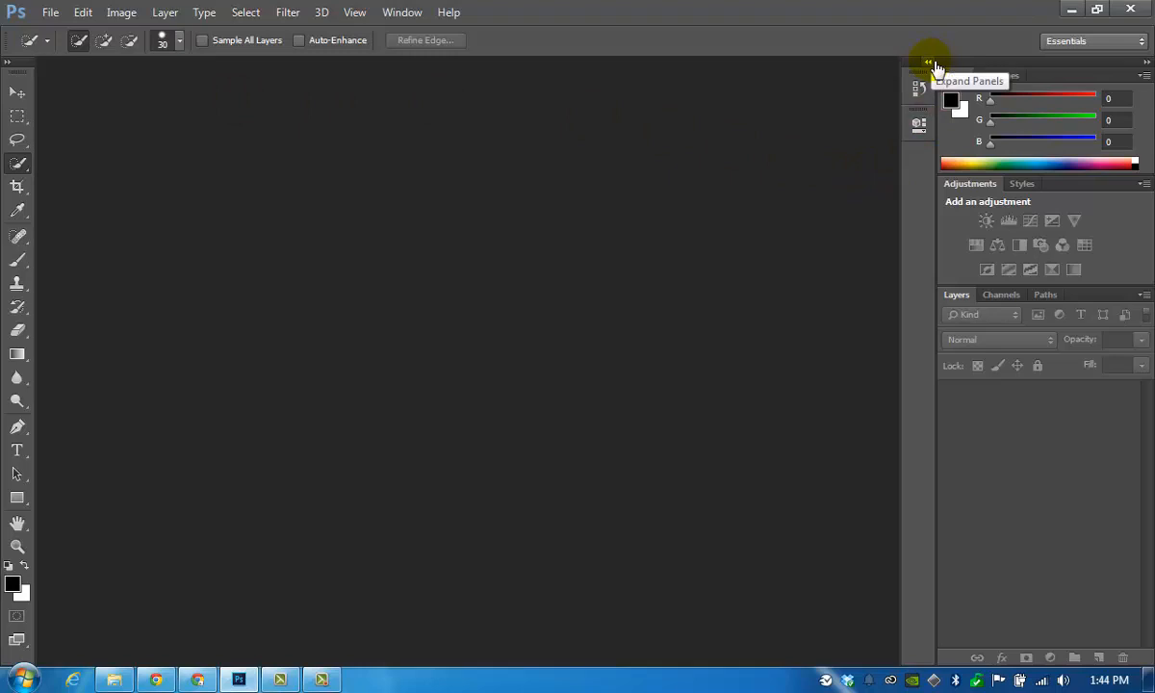
left_click(919, 67)
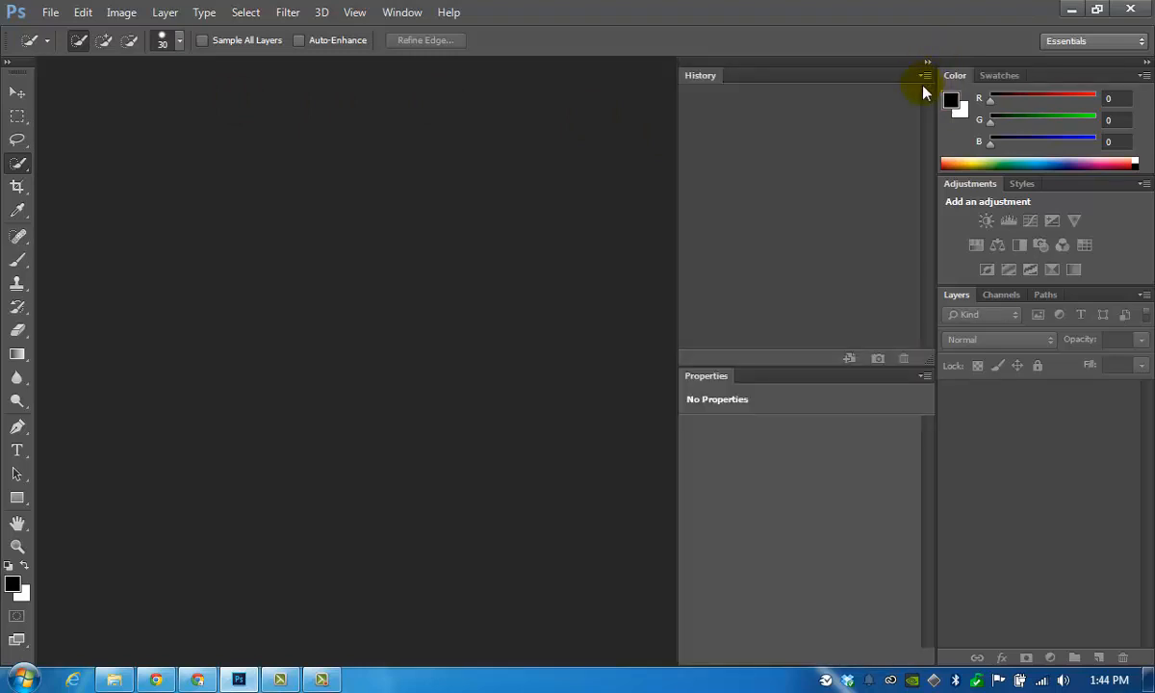
Collapse the History and Properties column back to icons.
left_click(928, 61)
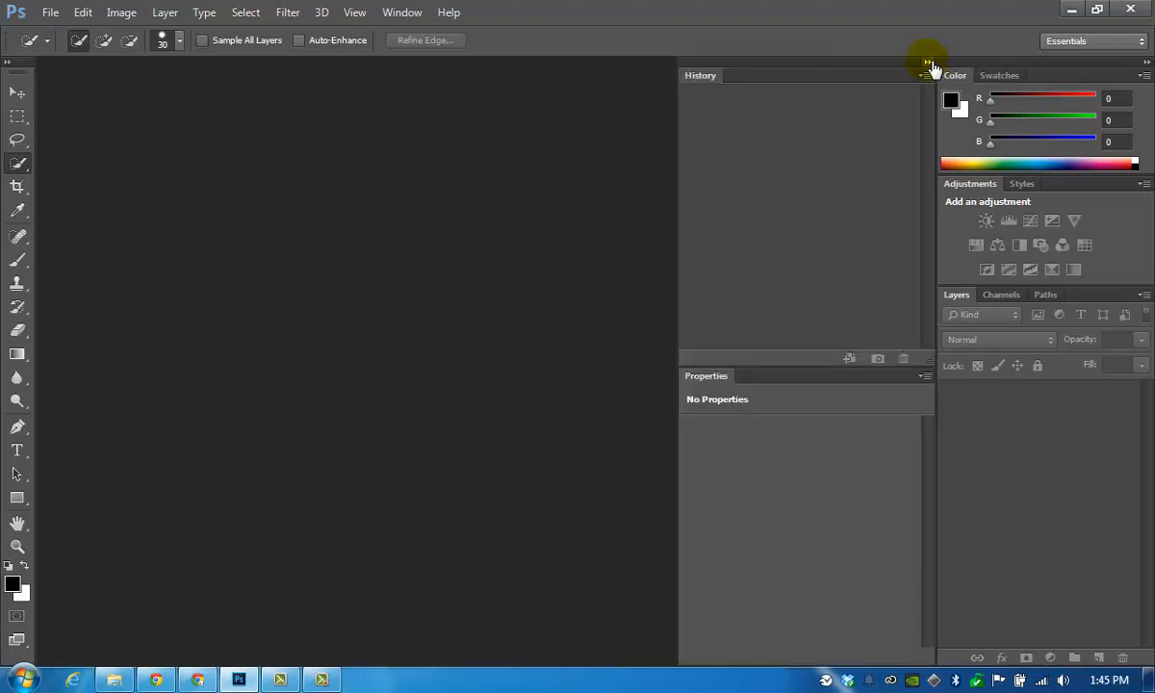
left_click(928, 62)
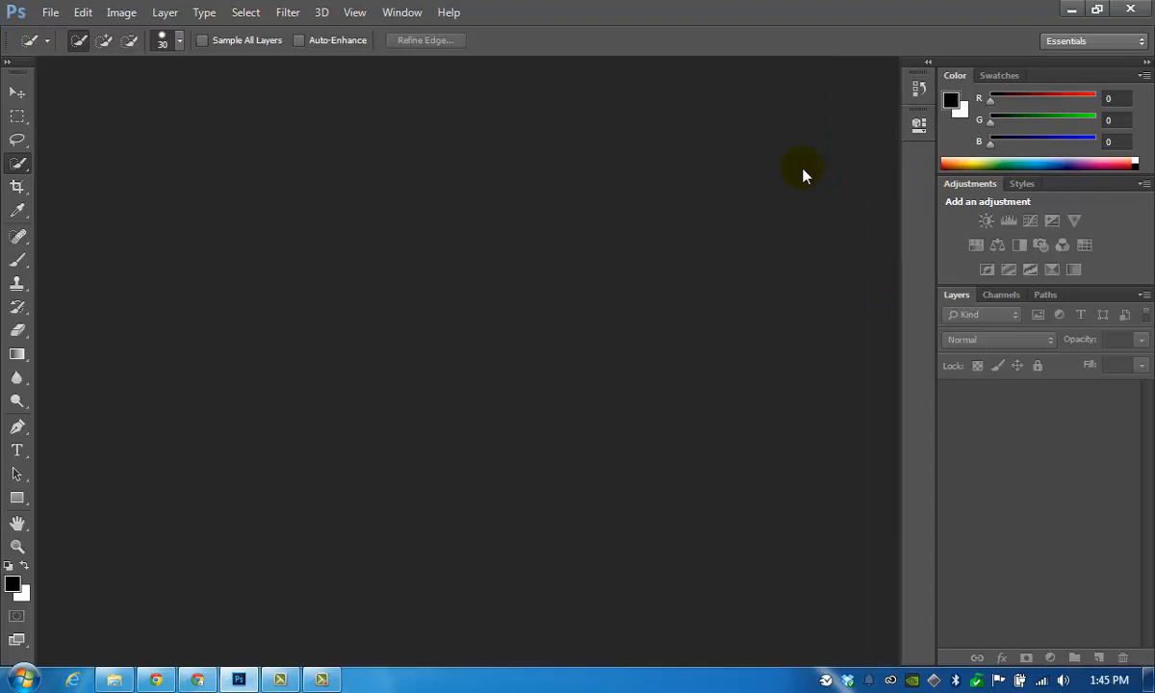
mouse_move(916, 87)
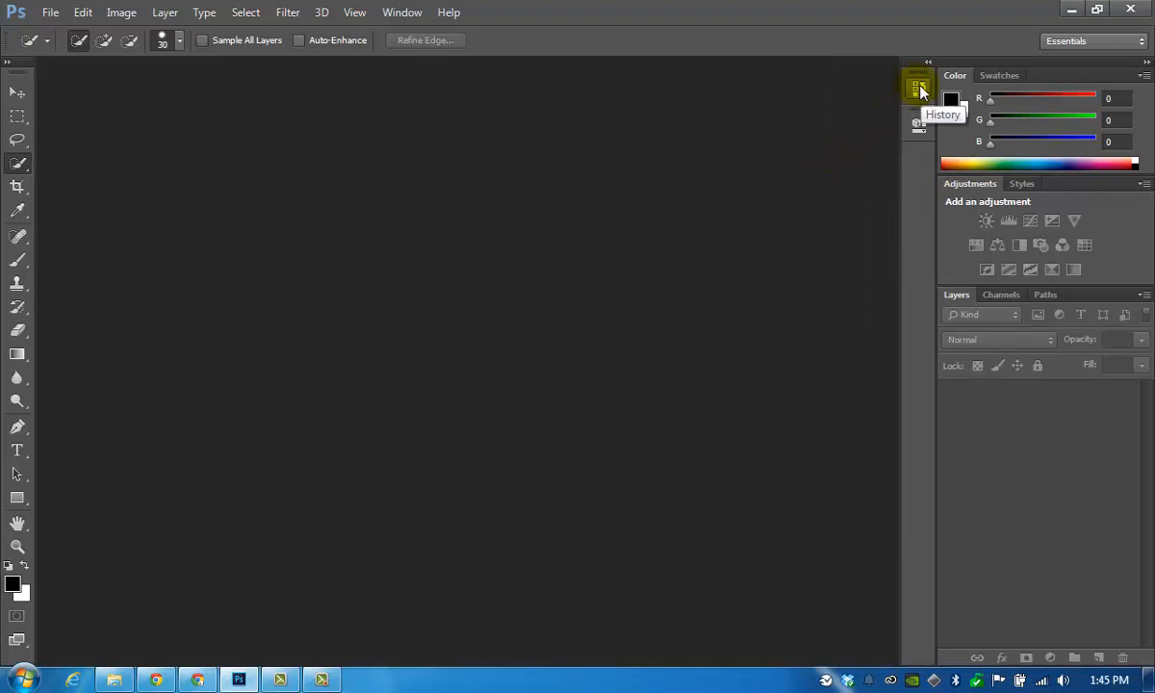
Pop open the Properties icon, then collapse every docked panel to icons.
left_click(918, 87)
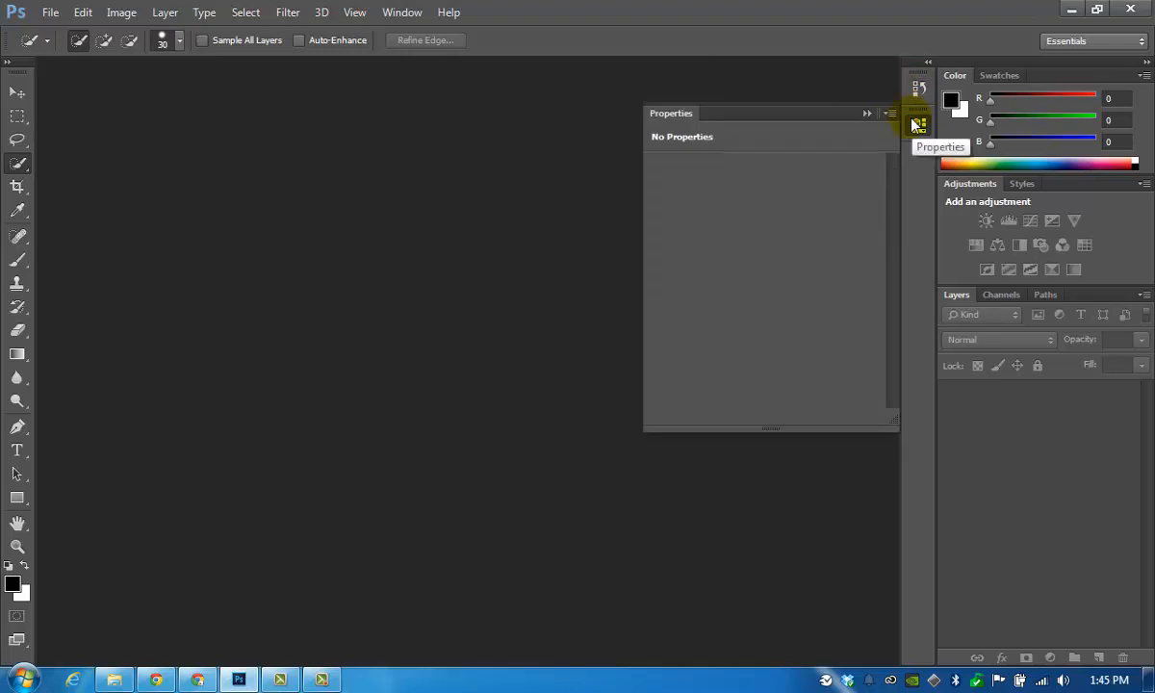
mouse_move(905, 123)
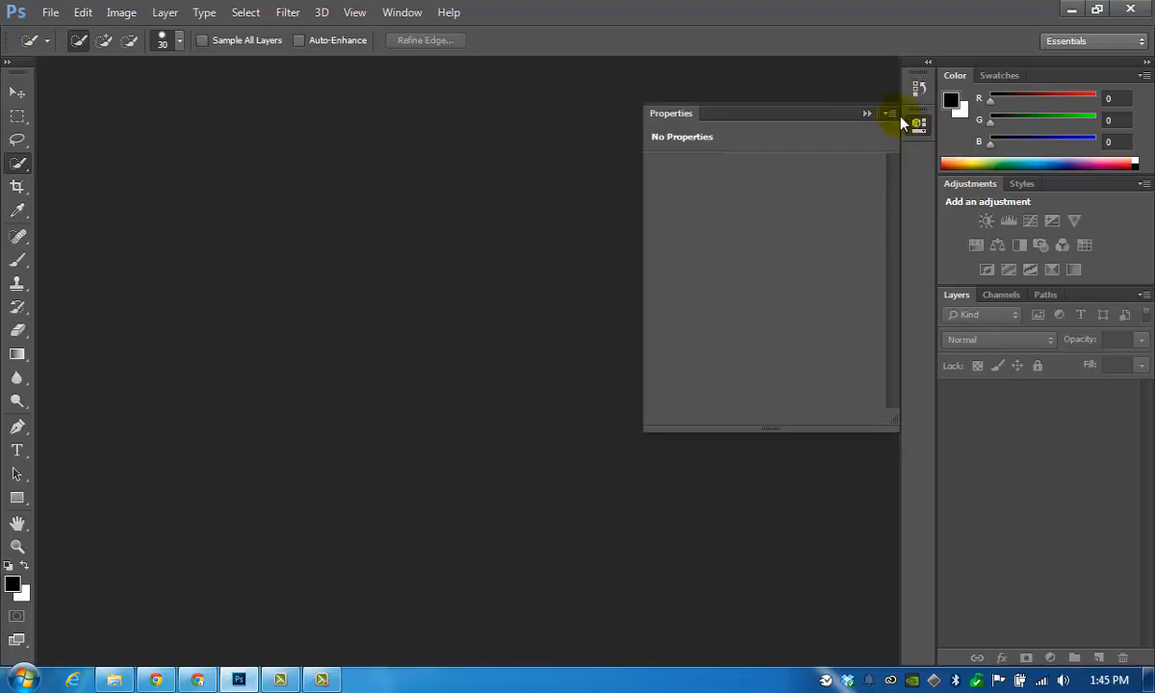
left_click(917, 111)
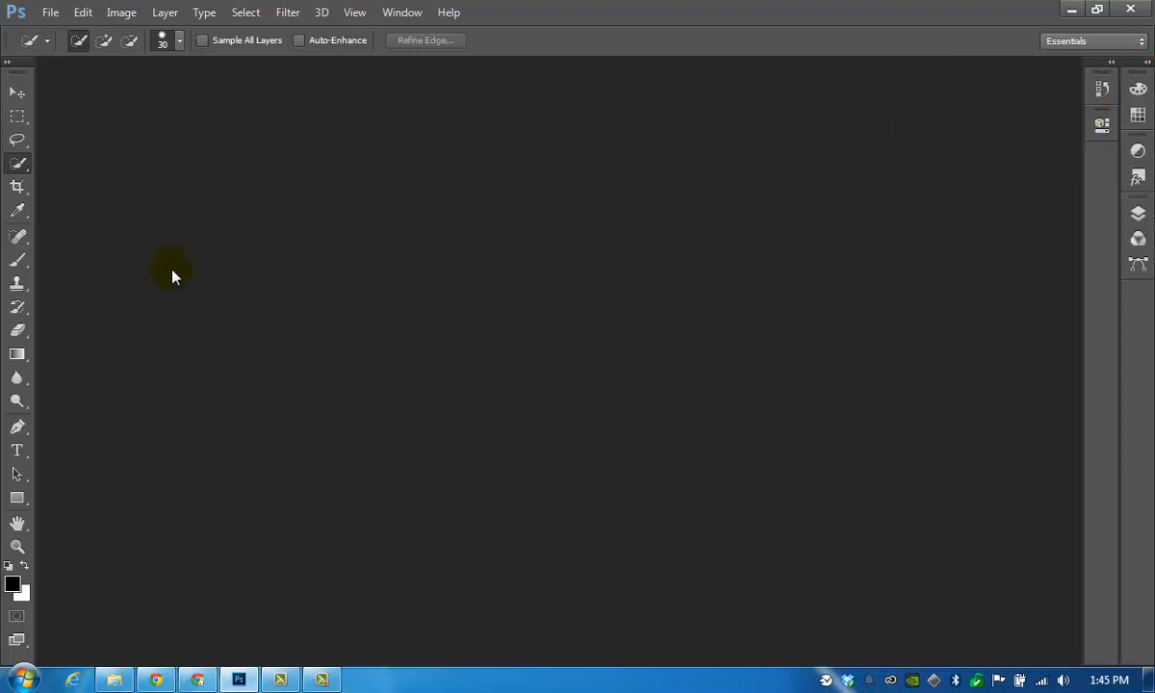
mouse_move(496, 293)
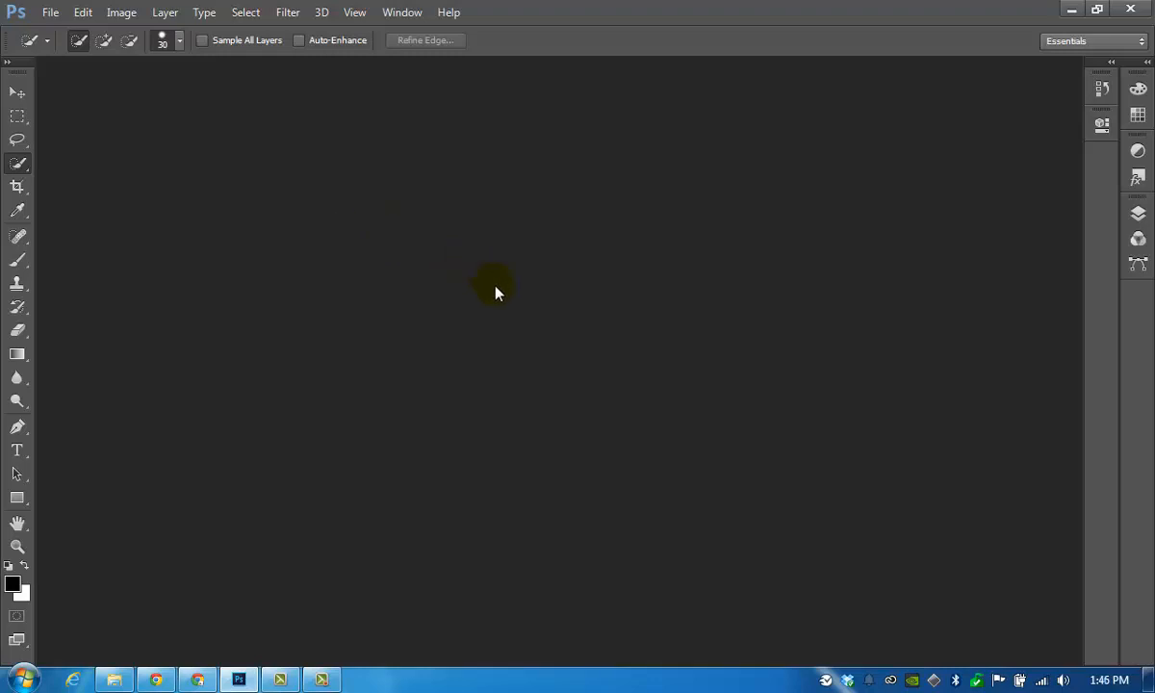
mouse_move(318, 123)
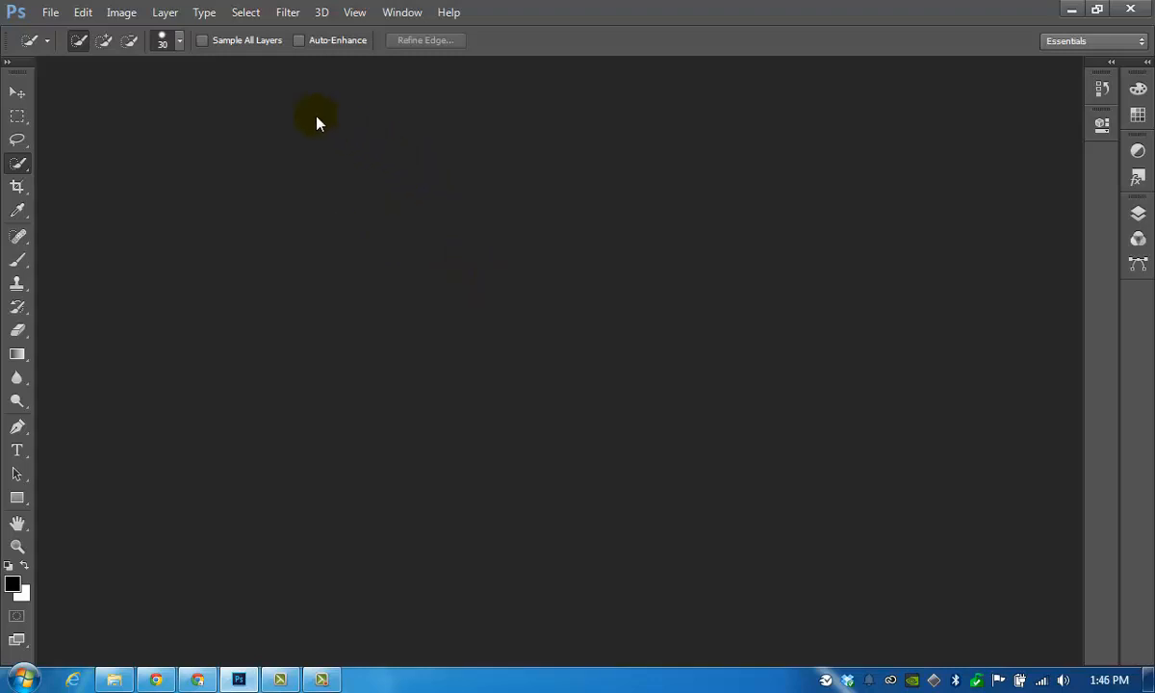
mouse_move(95, 100)
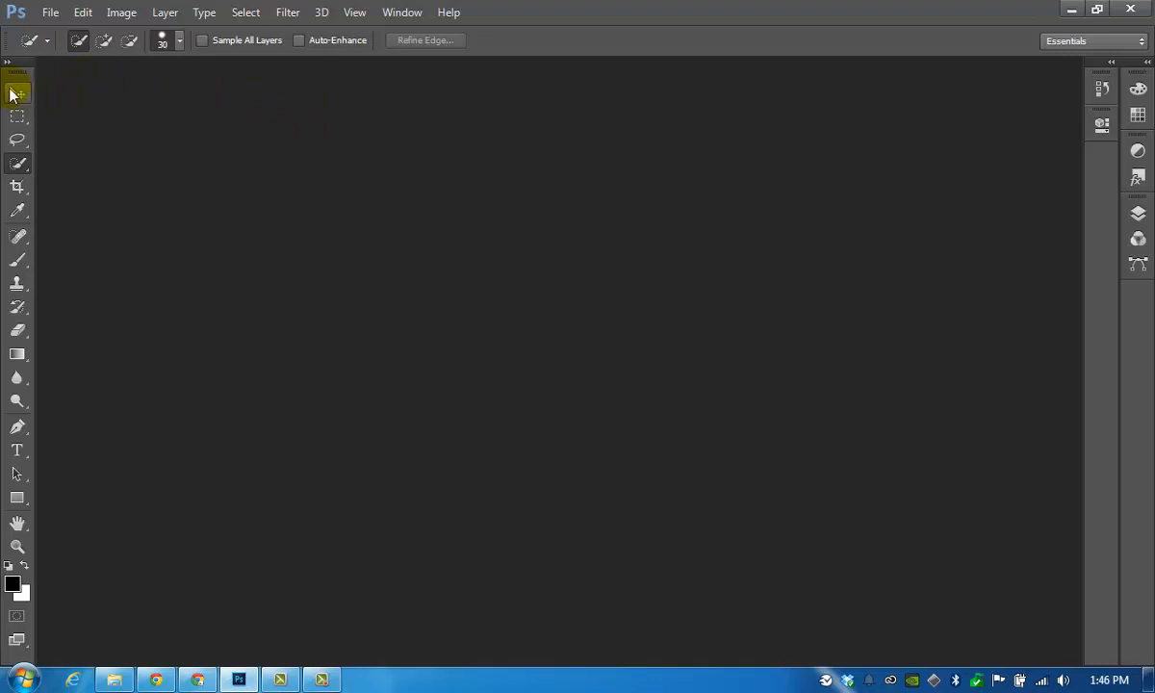
Select the Rectangular Marquee, Crop and Move tools in turn to watch the options bar change.
left_click(17, 116)
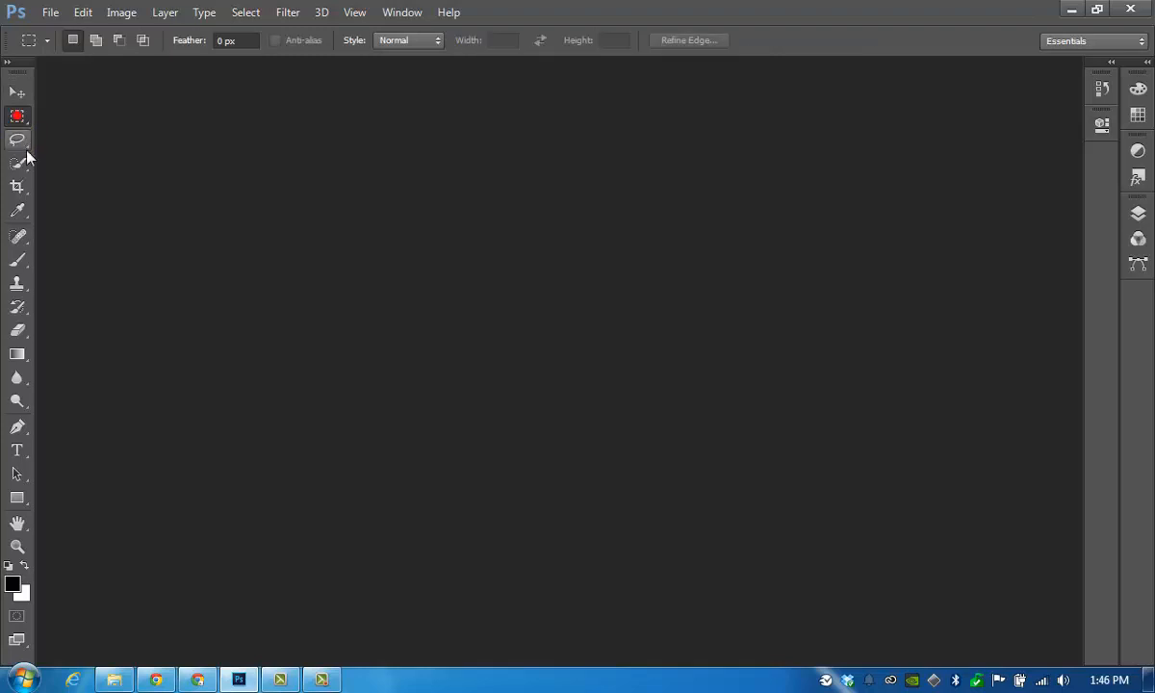
left_click(17, 185)
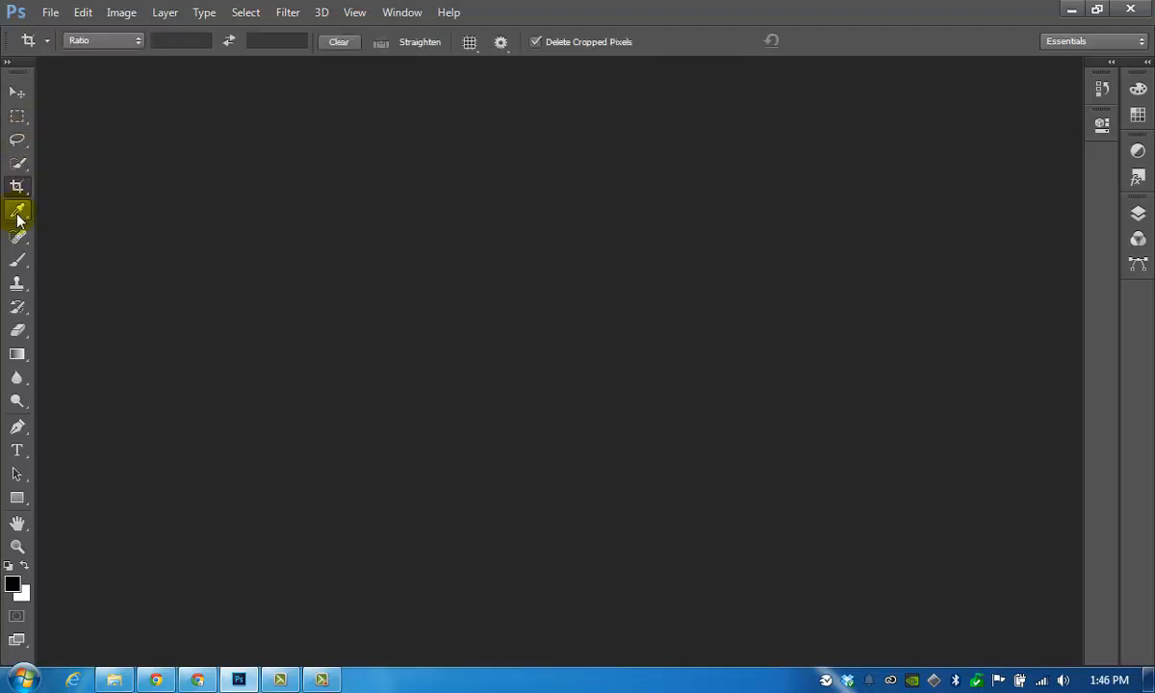
left_click(17, 266)
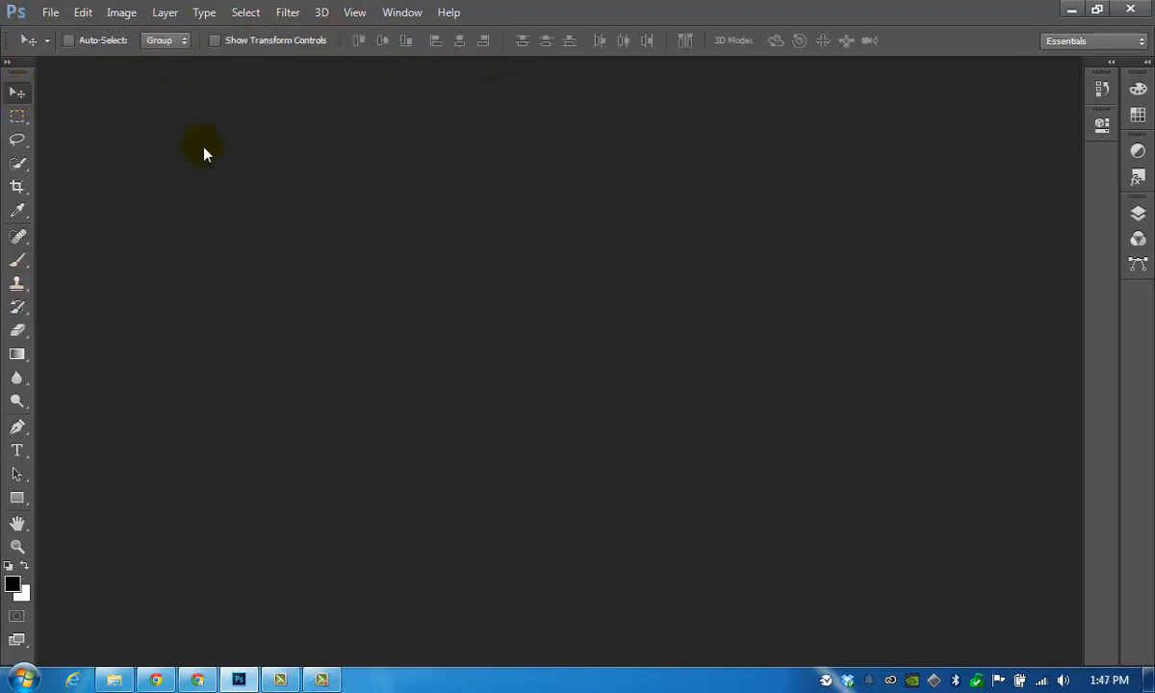
mouse_move(343, 345)
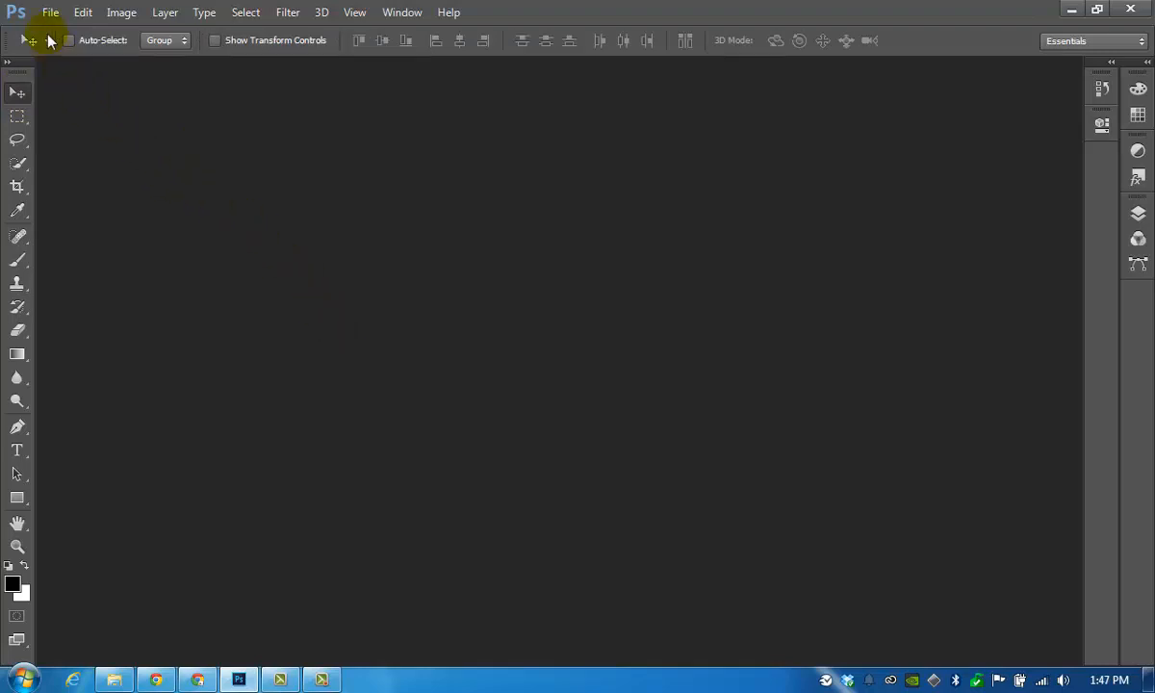
Browse the File, Edit, Window, Filter, Select and Layer menus one after another.
left_click(50, 12)
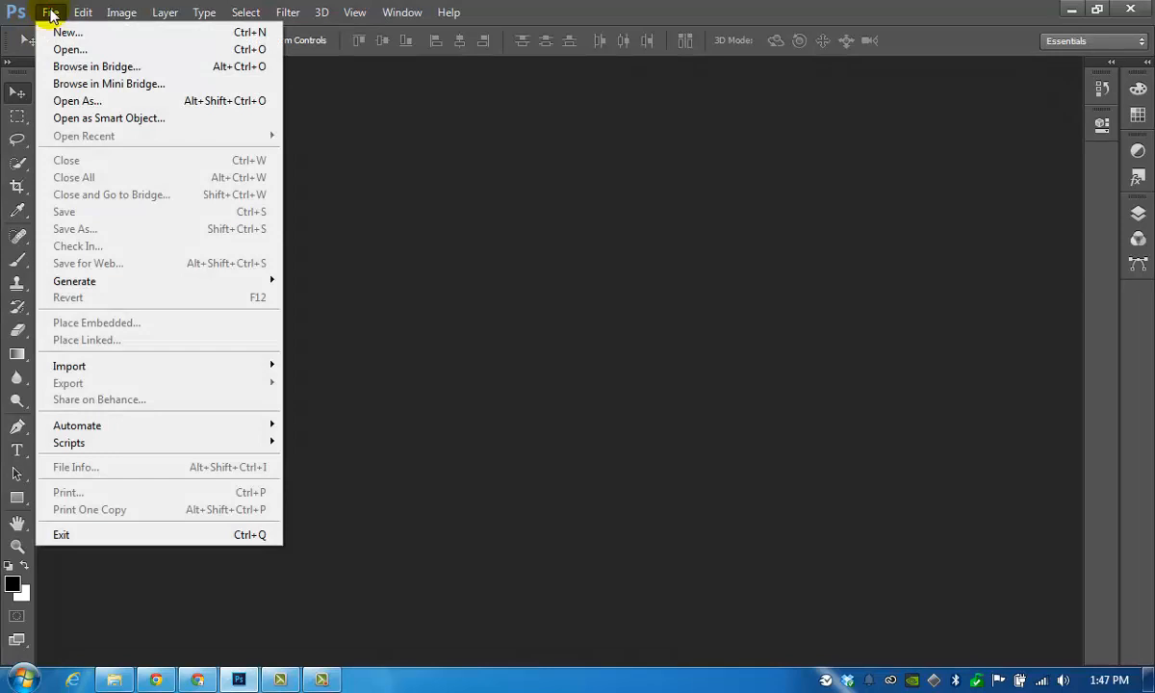
left_click(83, 11)
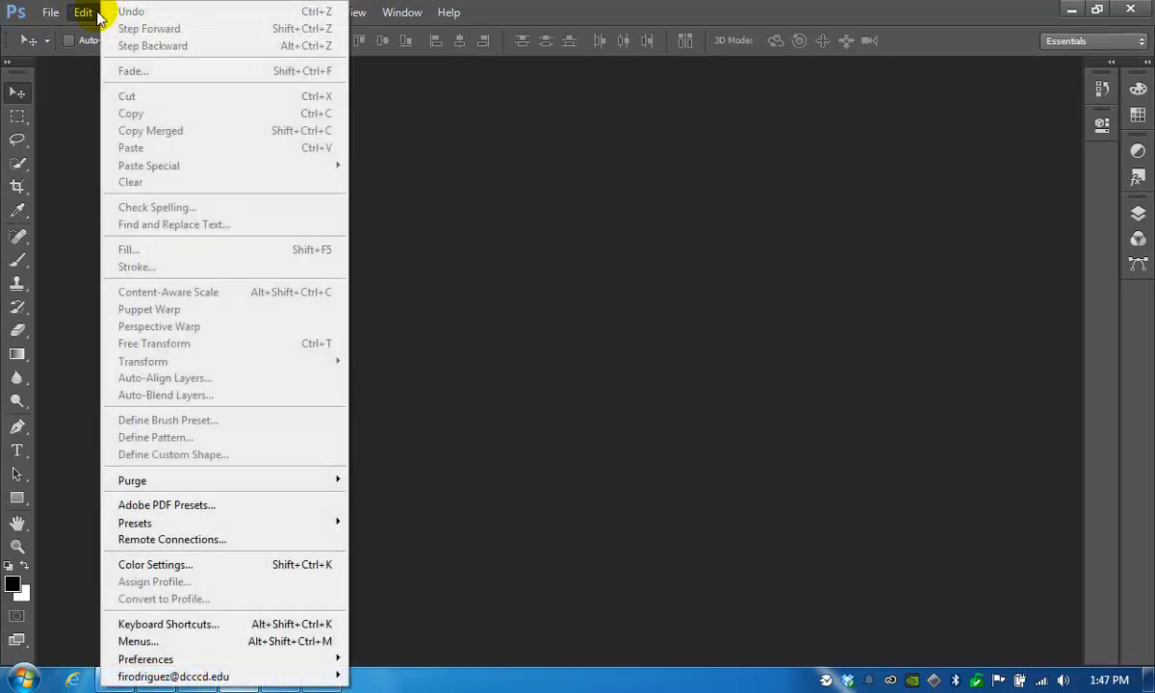
left_click(402, 11)
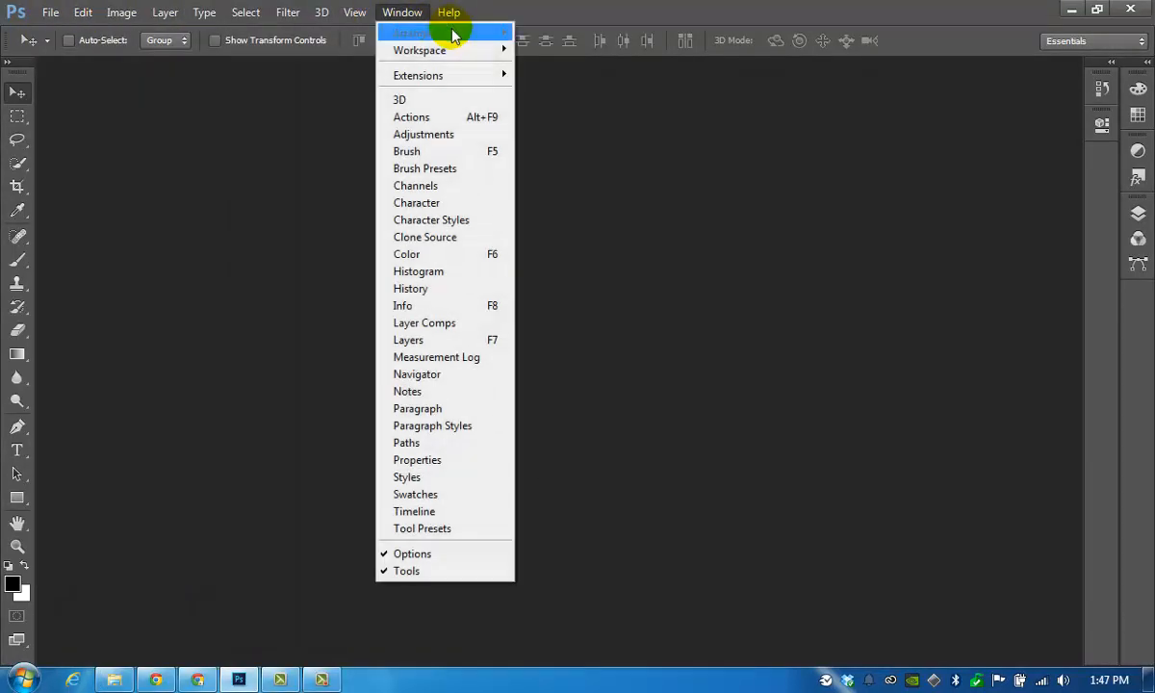
left_click(285, 11)
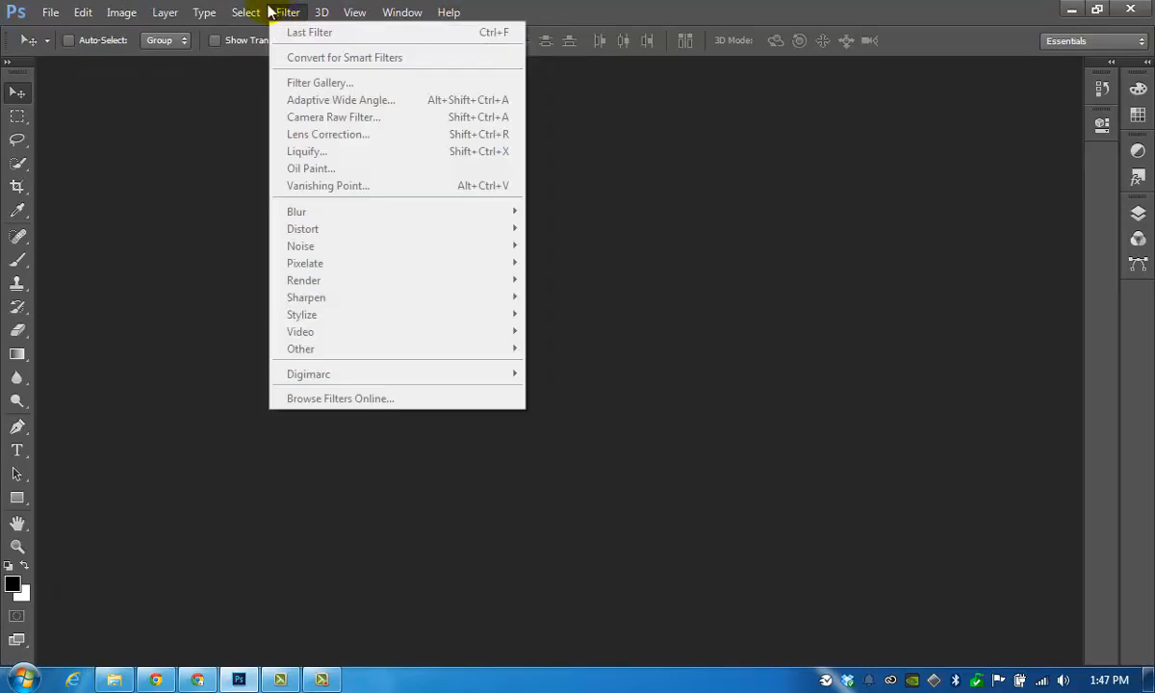
left_click(247, 11)
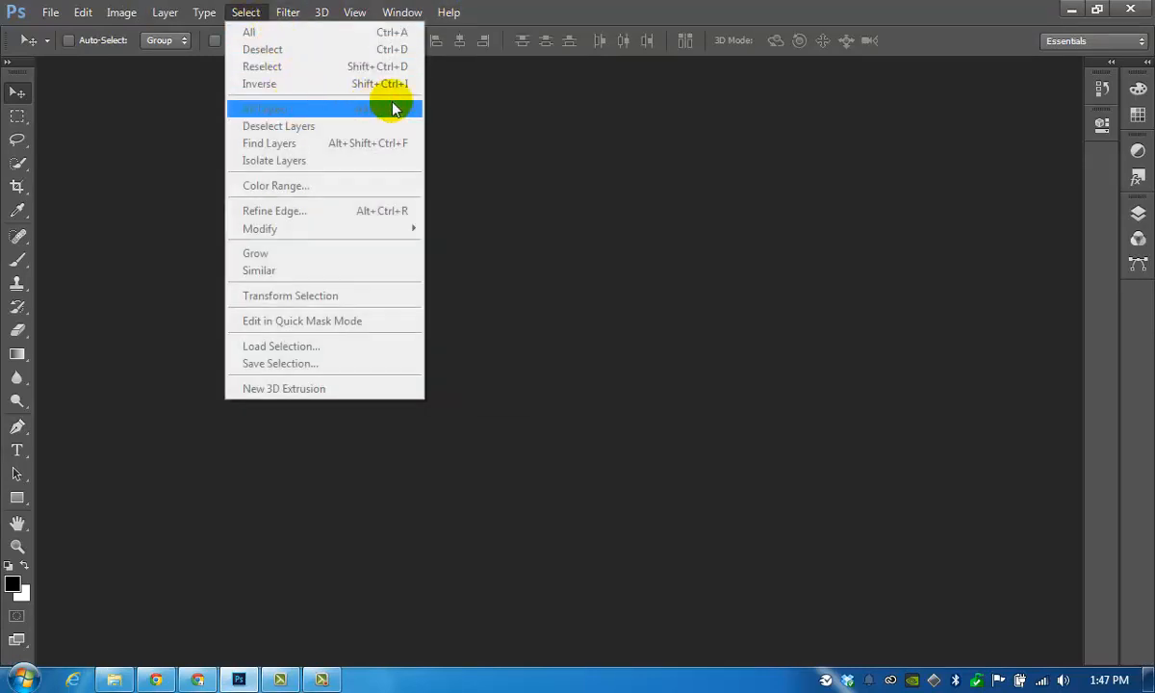
left_click(164, 11)
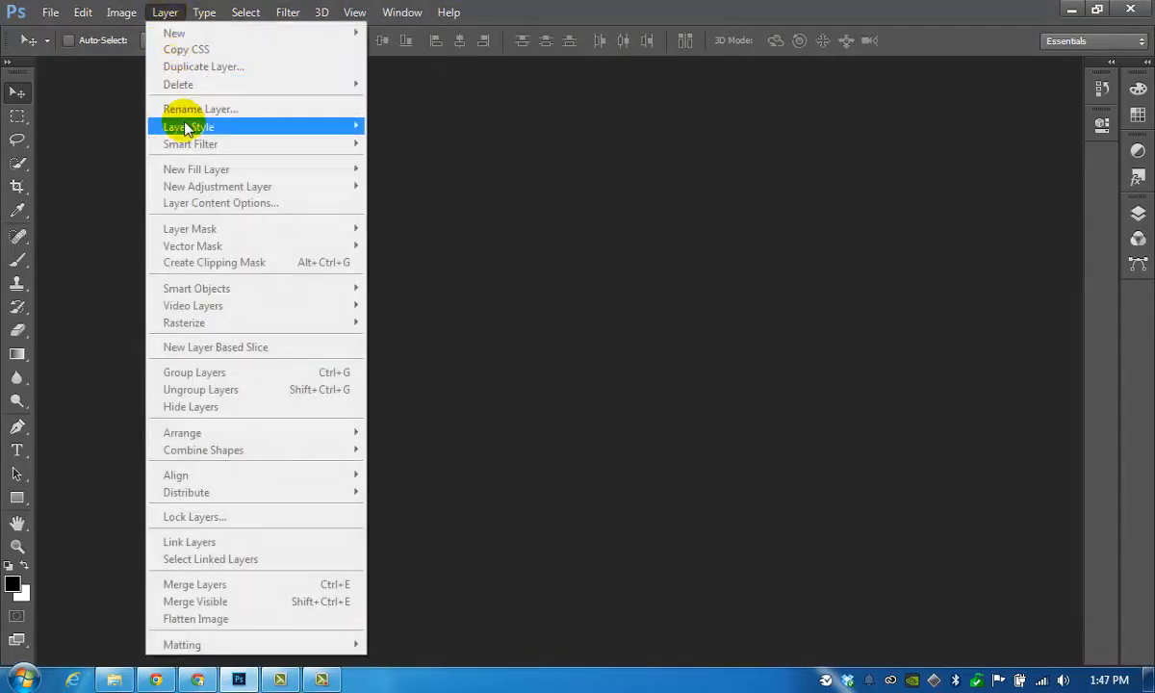